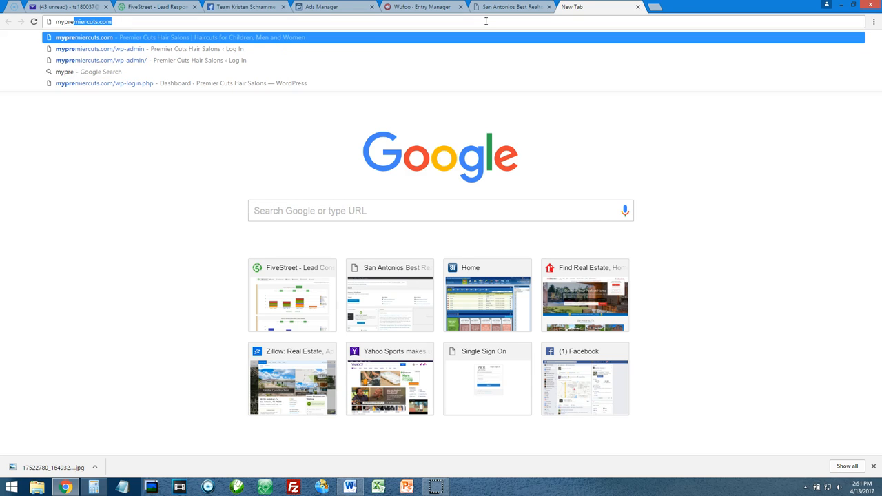
Load mypremiercuts.com in the new tab to reach the site's login page
text(mypremiercuts.com%2Fwp-admin%2F&reauth=1)
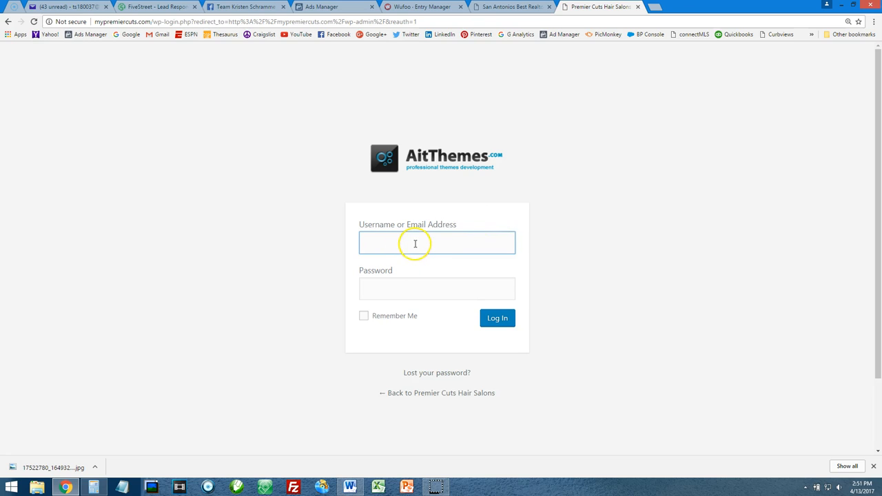
Enter the username 'coolcattt' and trim the extra trailing letter
click(436, 242)
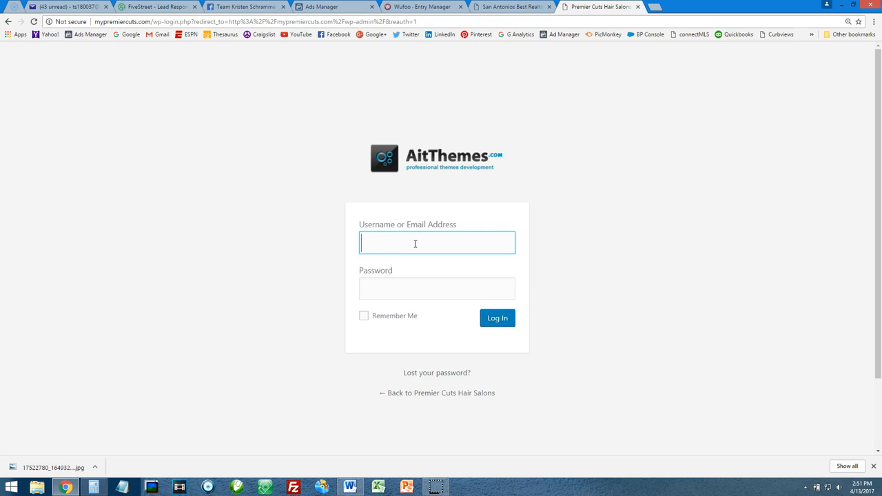
text(coolcattt)
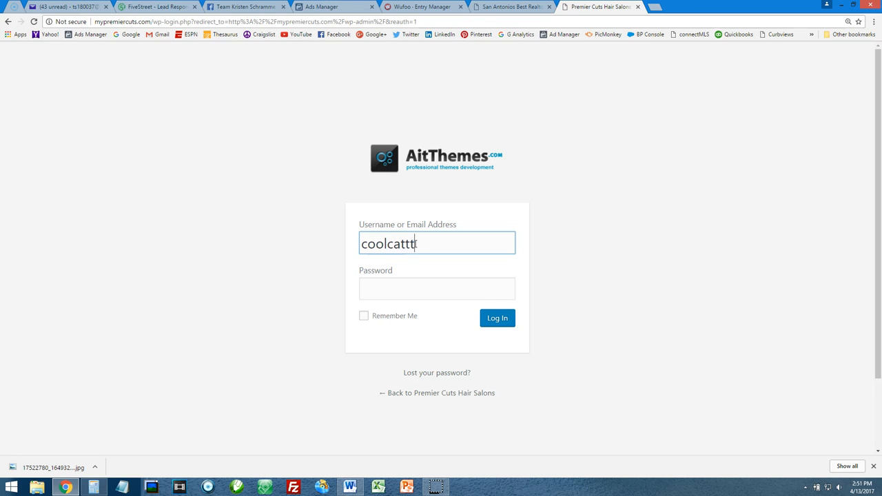
key(Backspace)
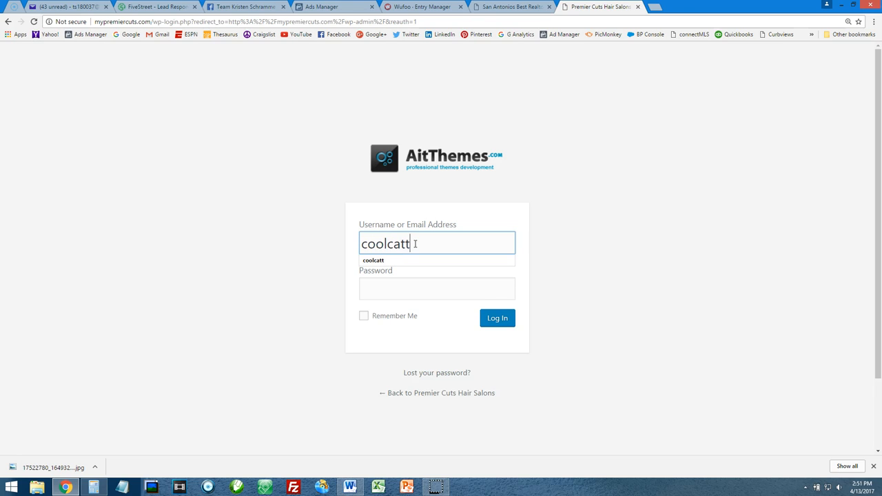
Fill the Password field with the masked password
click(437, 288)
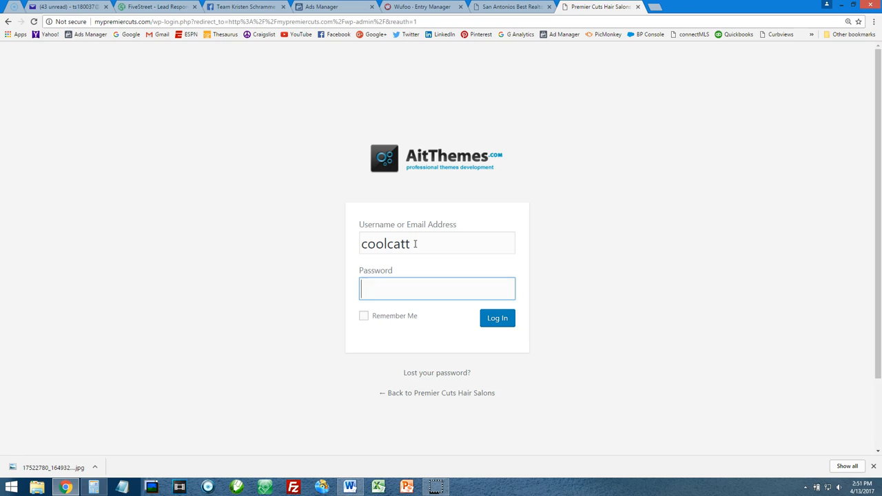
text(•)
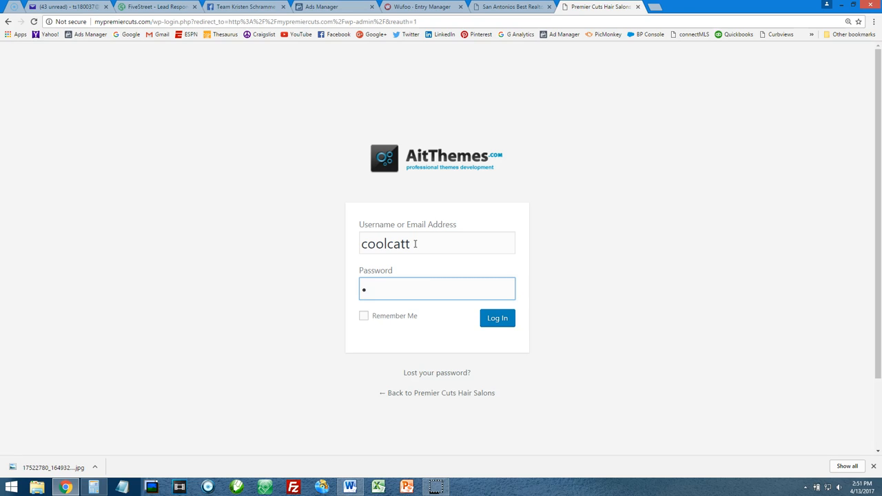
text(password)
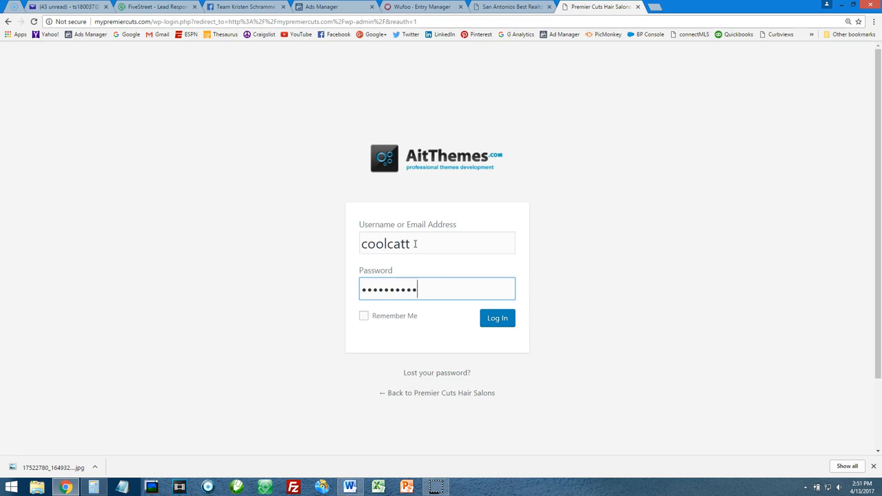
text(•)
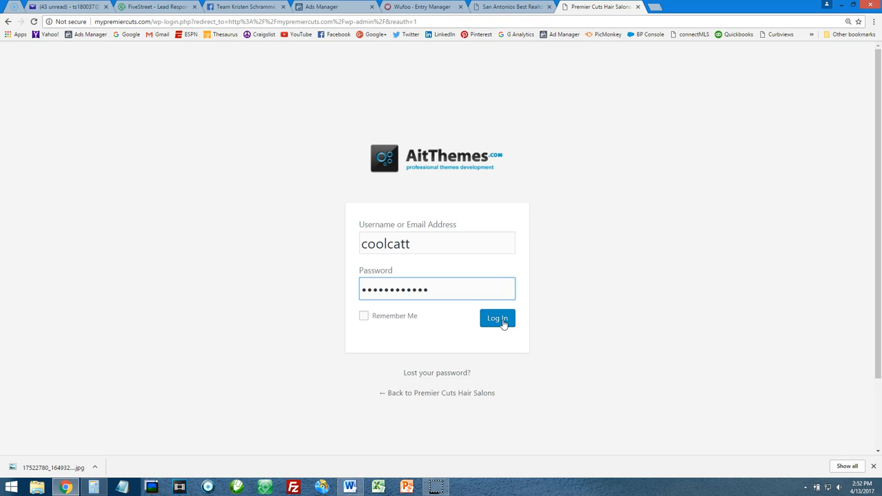
Submit the login, which fails with incorrect-credentials and too-many-attempts errors
click(496, 317)
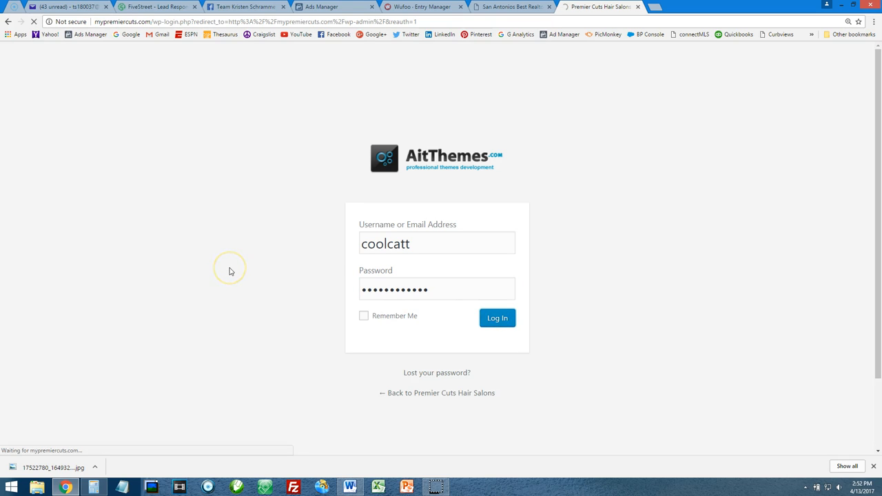
click(496, 317)
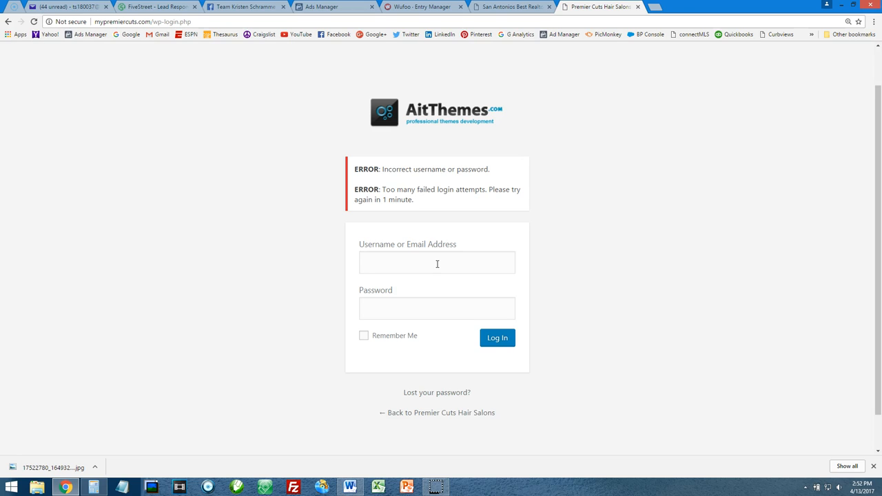
Re-enter the username via autofill and the correct password
text(COO)
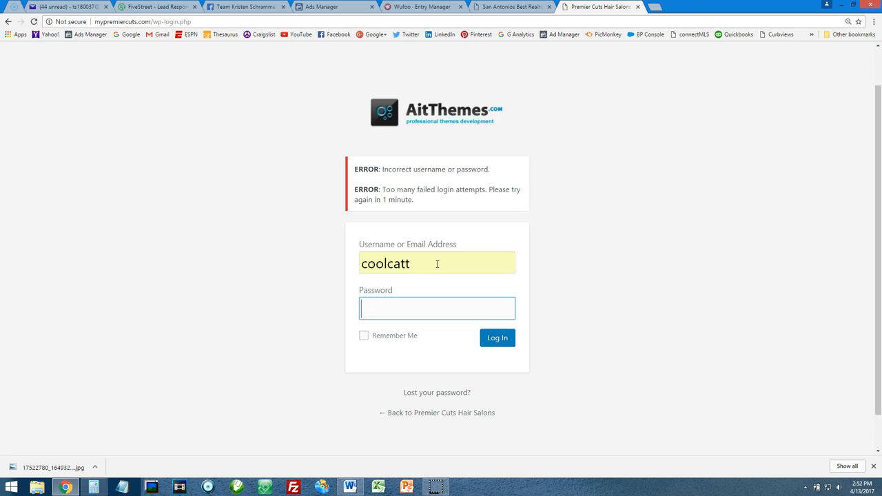
text(••)
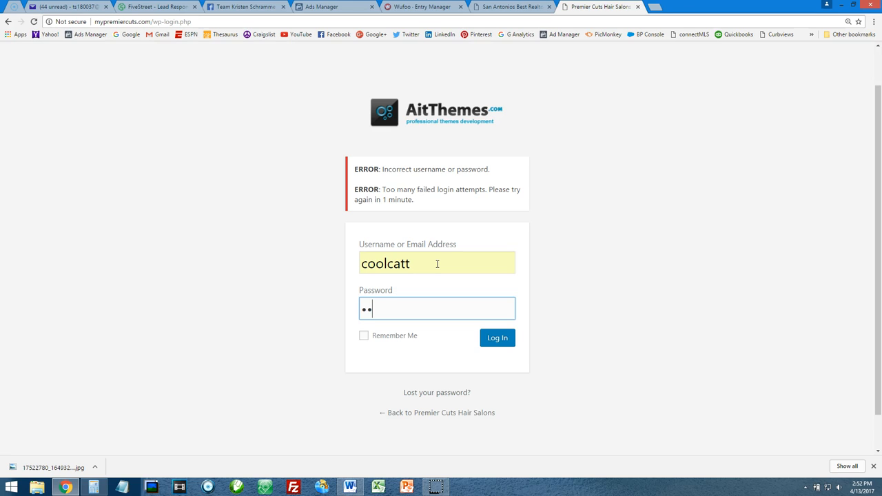
text(password)
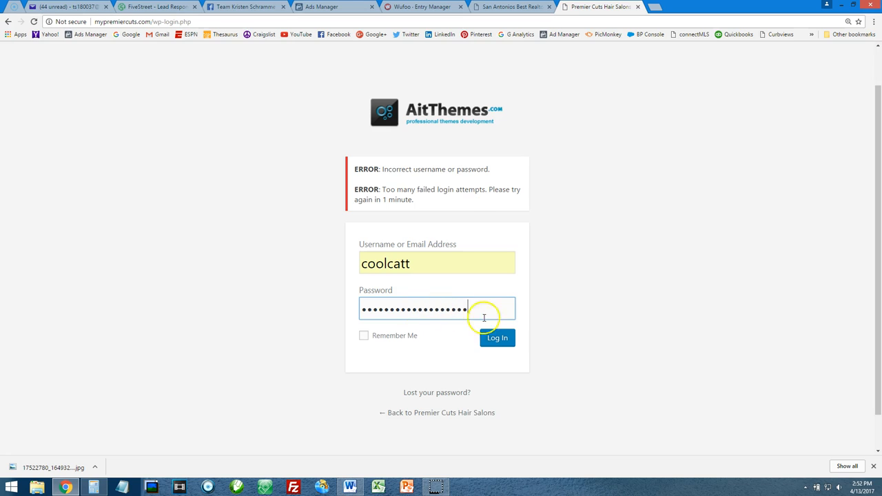
Submit the login and land on the Premier Cuts Hair Salons Dashboard
click(496, 338)
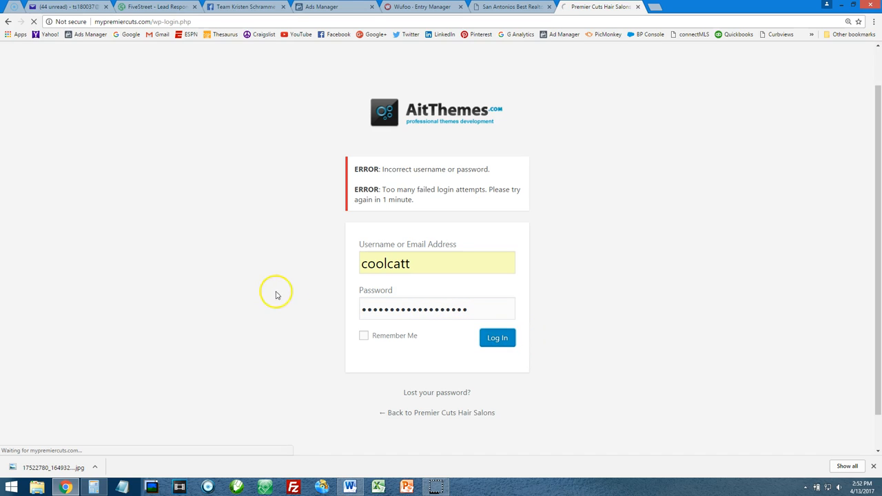
mouse_move(269, 226)
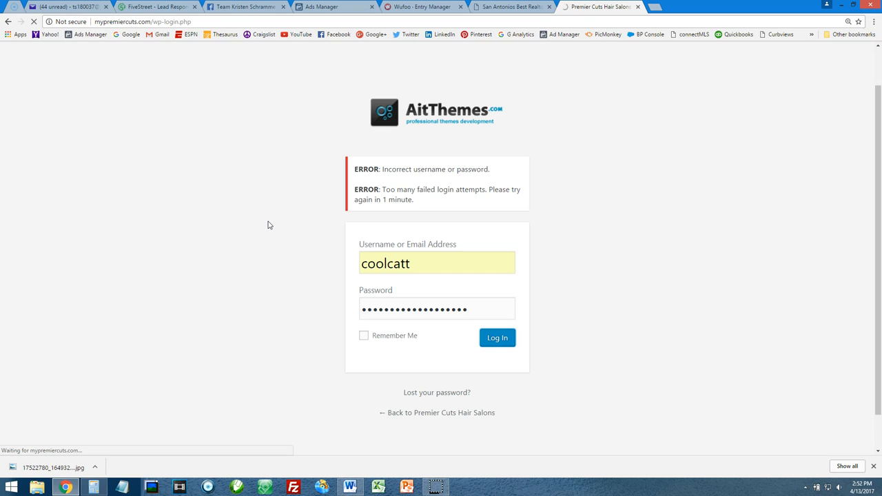
click(496, 338)
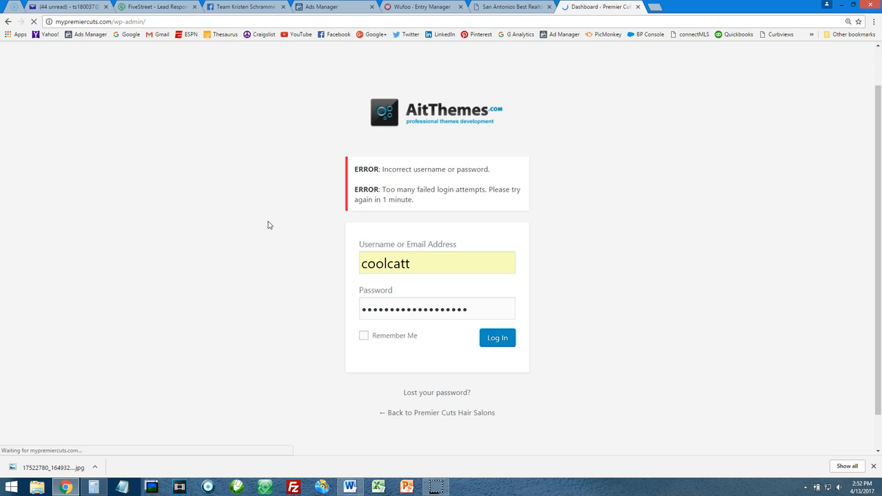
click(496, 337)
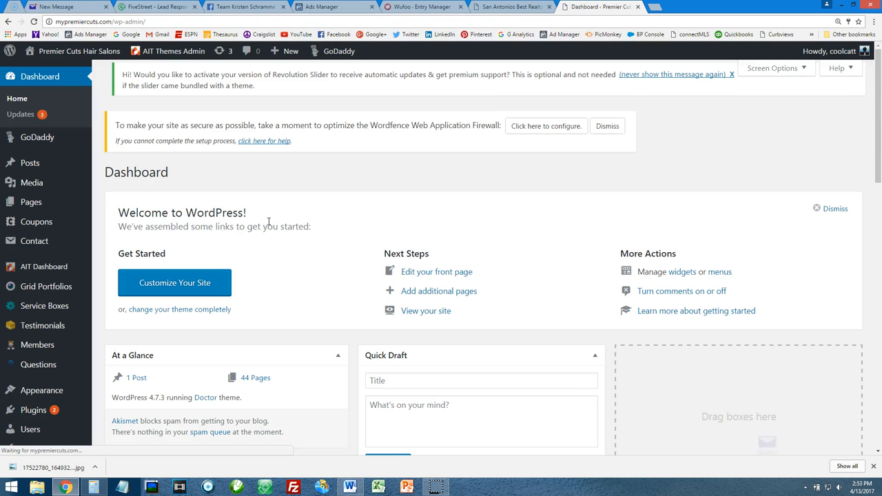